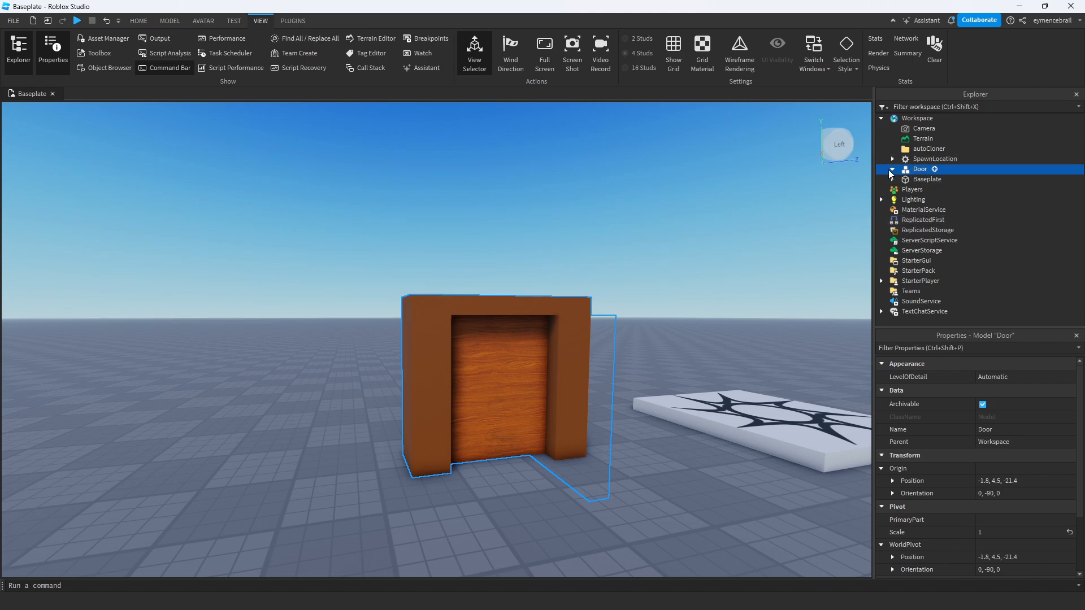
Expand the Door model to show Opened, DoorClose, DoorOpen, DoorPart and its Parts
{"action": "left_click", "coordinate": [893, 169]}
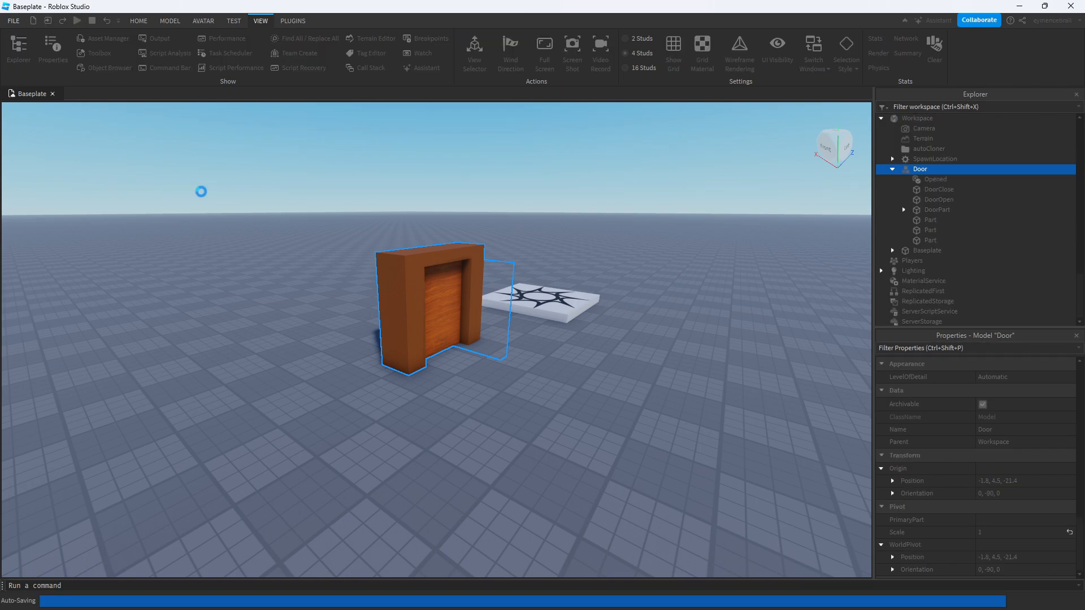
{"action": "left_click", "coordinate": [77, 21]}
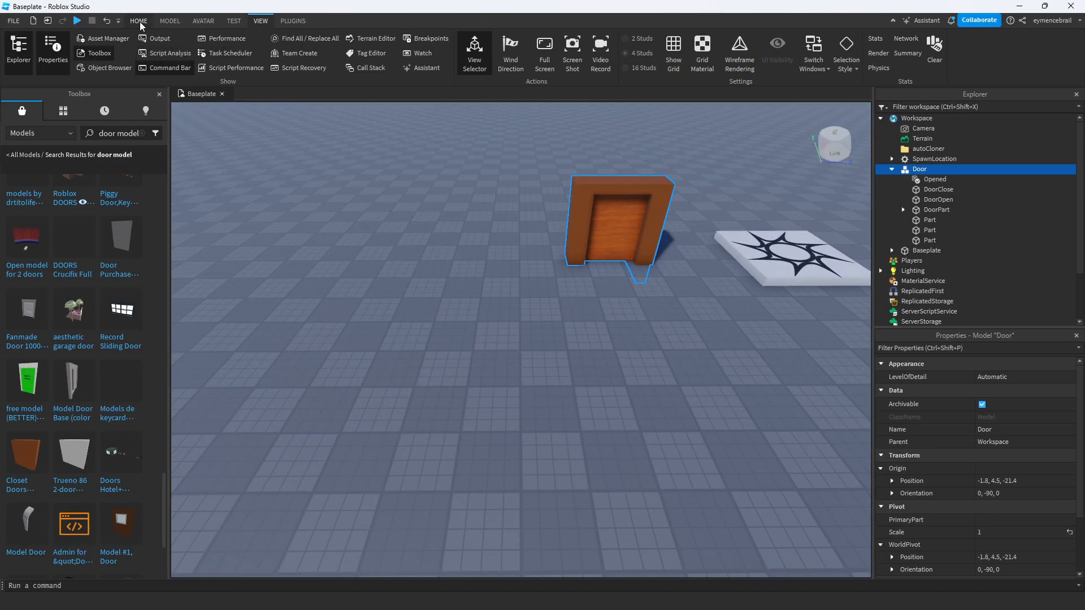
Insert a tall slab Part, colour it Dark stone grey and name it DoorPart
{"action": "left_click", "coordinate": [138, 21]}
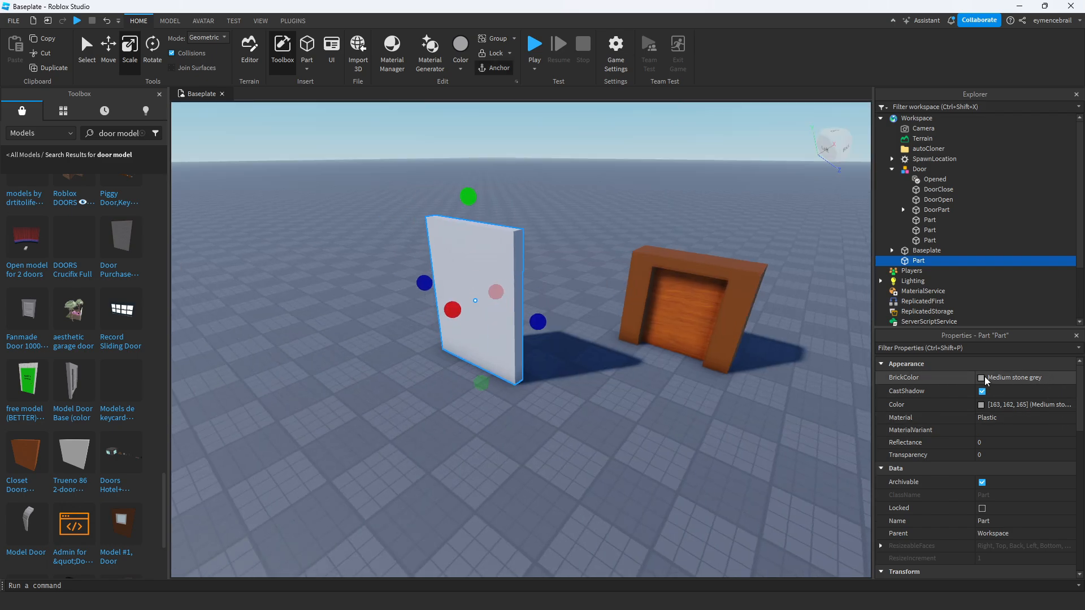
{"action": "left_click", "coordinate": [981, 377]}
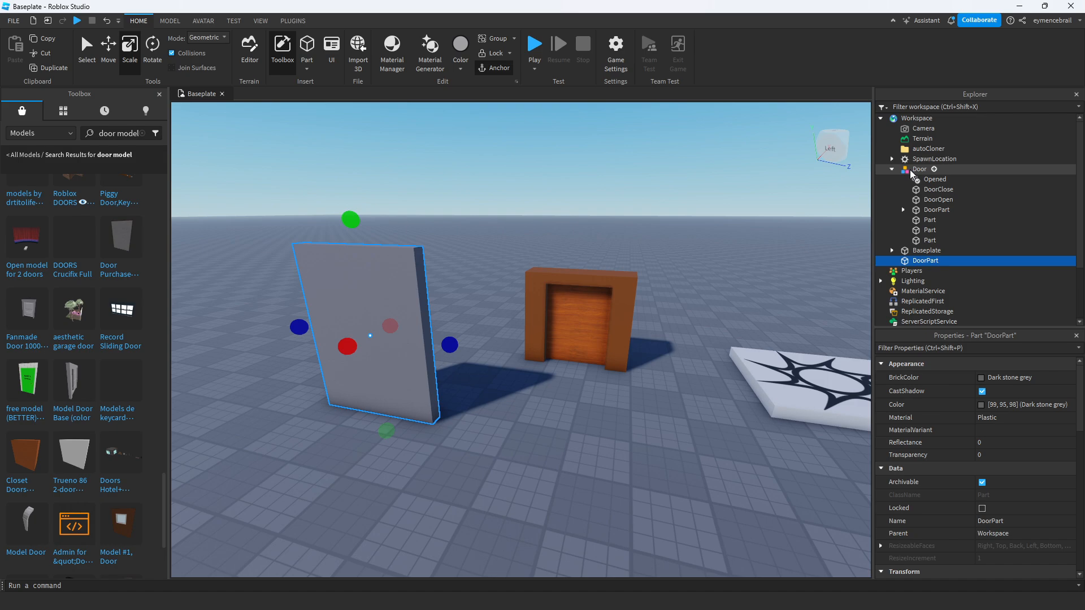
{"action": "left_click", "coordinate": [920, 169]}
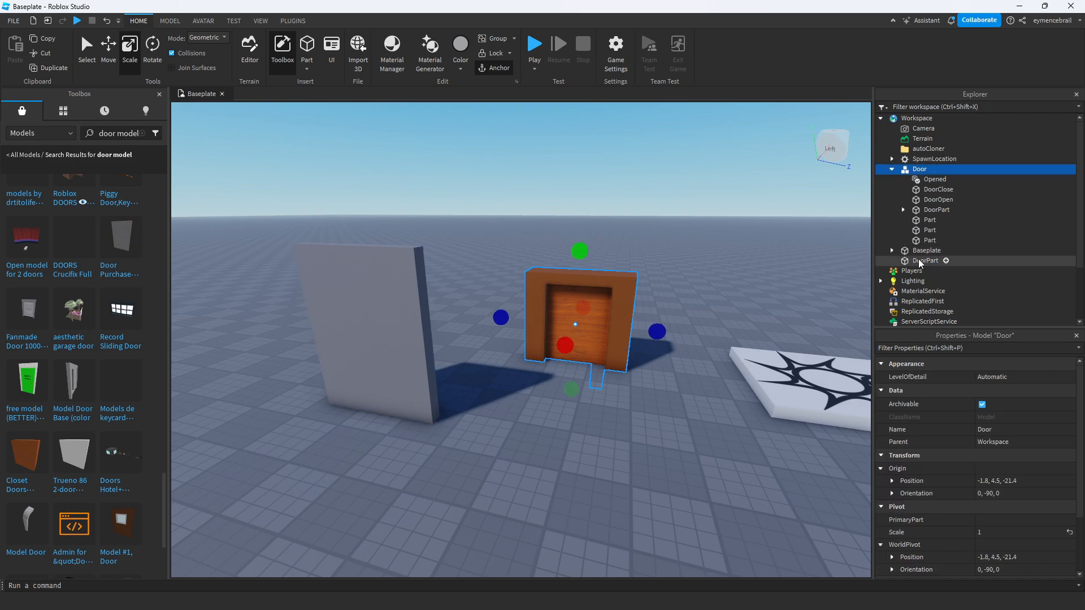
Move ClickDetector and Script into the grey DoorPart and delete the old brown door pieces
{"action": "left_click", "coordinate": [926, 167]}
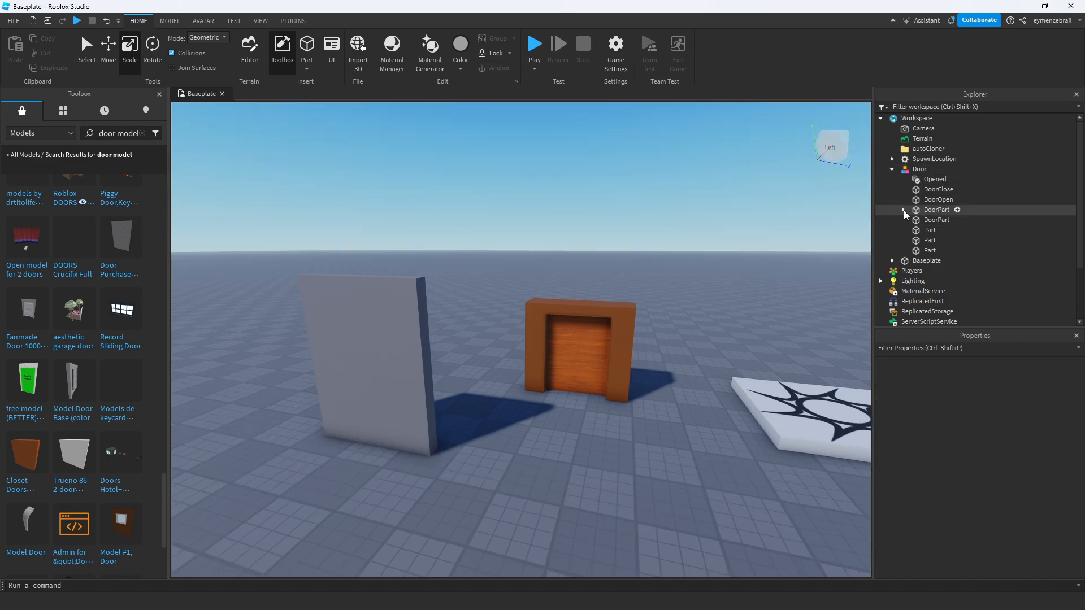
{"action": "left_click", "coordinate": [903, 210]}
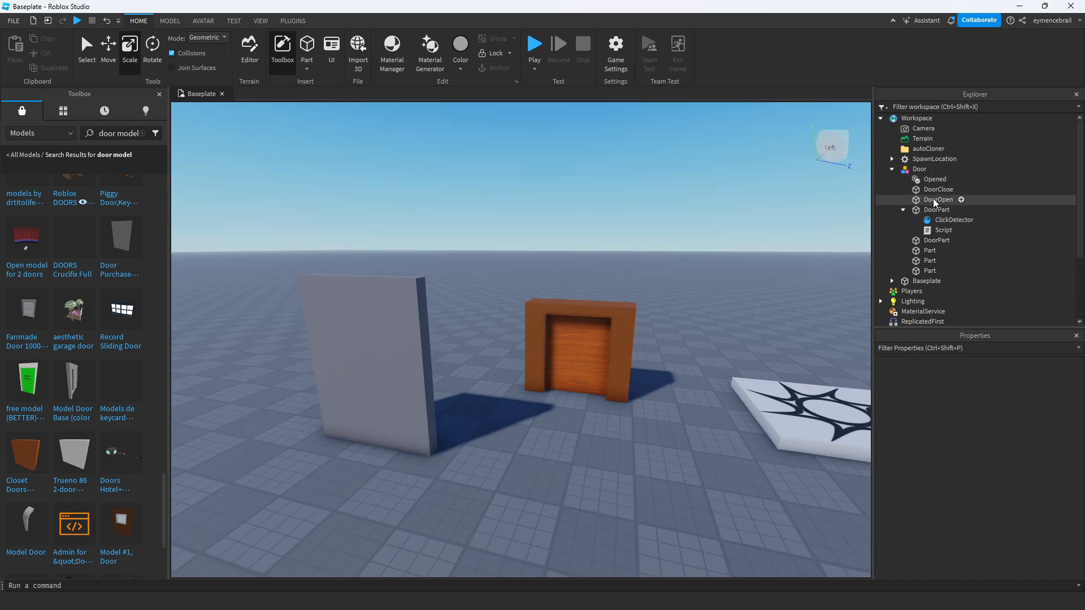
{"action": "left_click", "coordinate": [954, 219]}
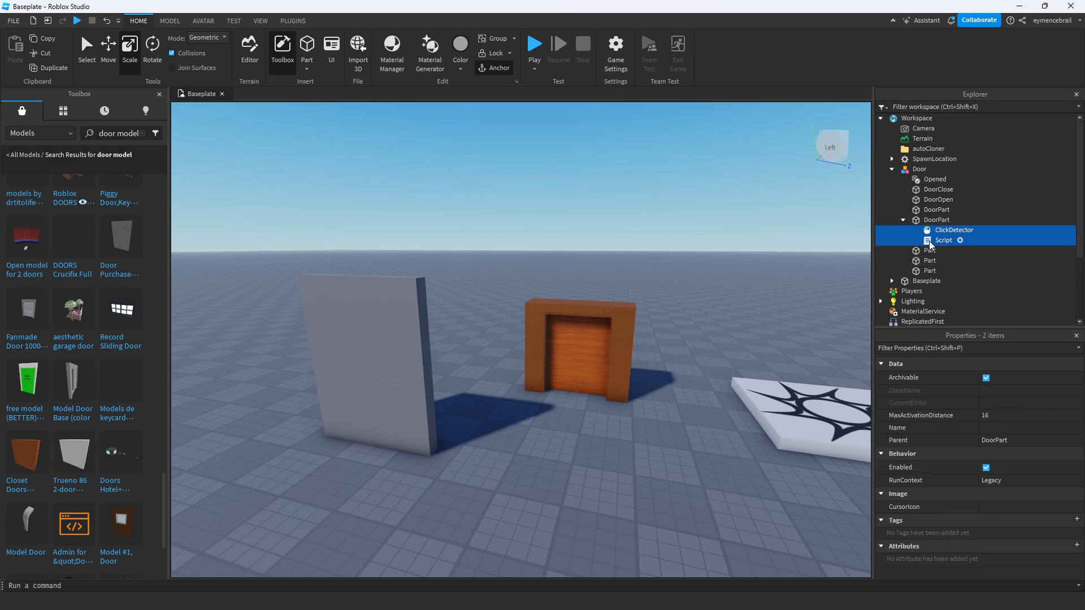
{"action": "left_click", "coordinate": [936, 219]}
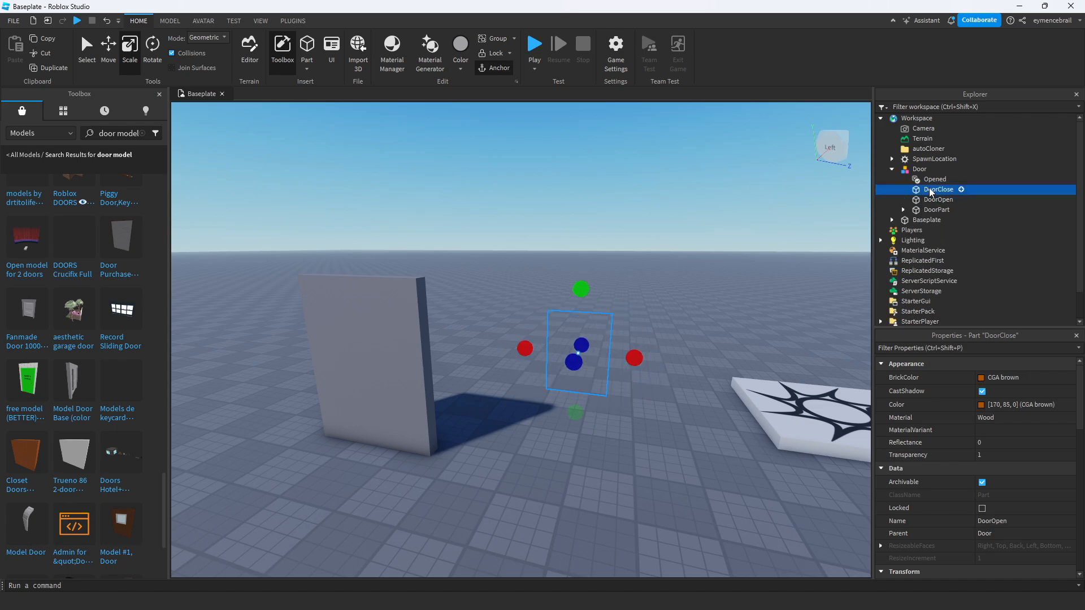
{"action": "left_click", "coordinate": [938, 199]}
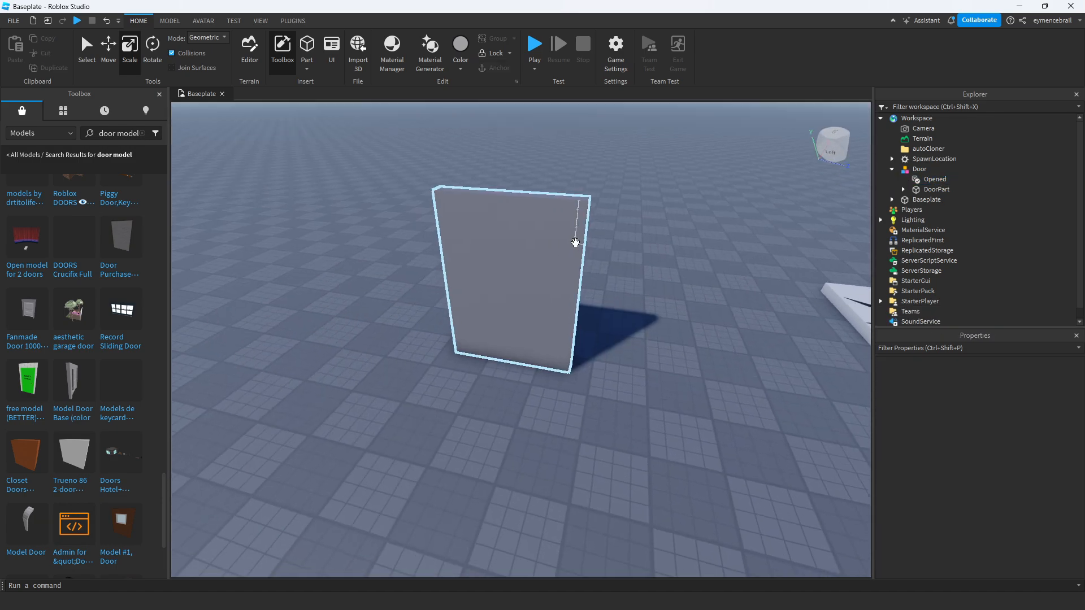
Copy the grey DoorPart and paste two copies into the Door model
{"action": "left_click", "coordinate": [920, 168]}
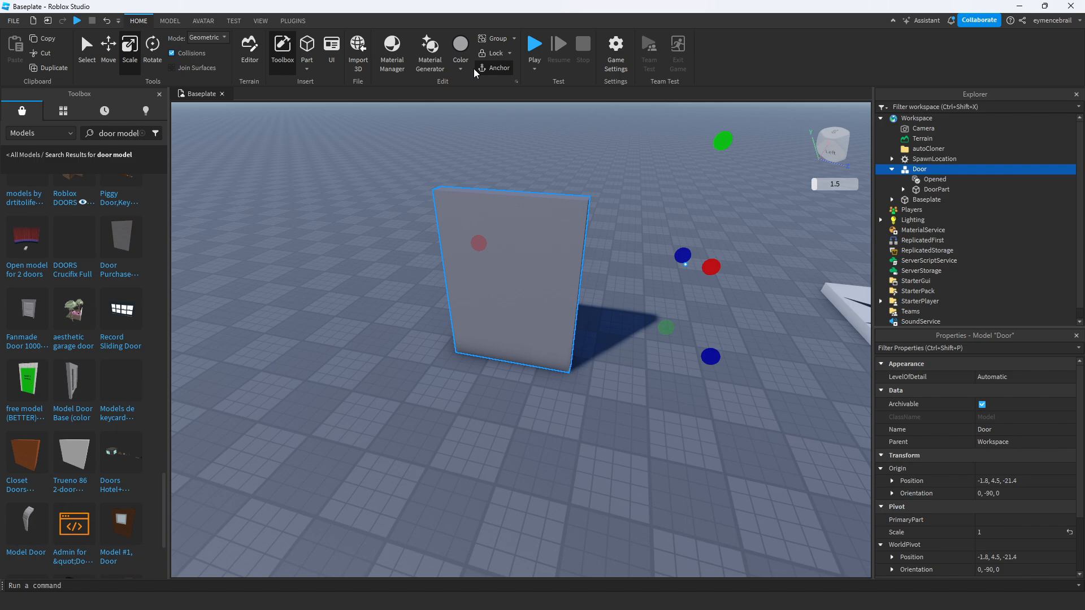
{"action": "left_click", "coordinate": [936, 189]}
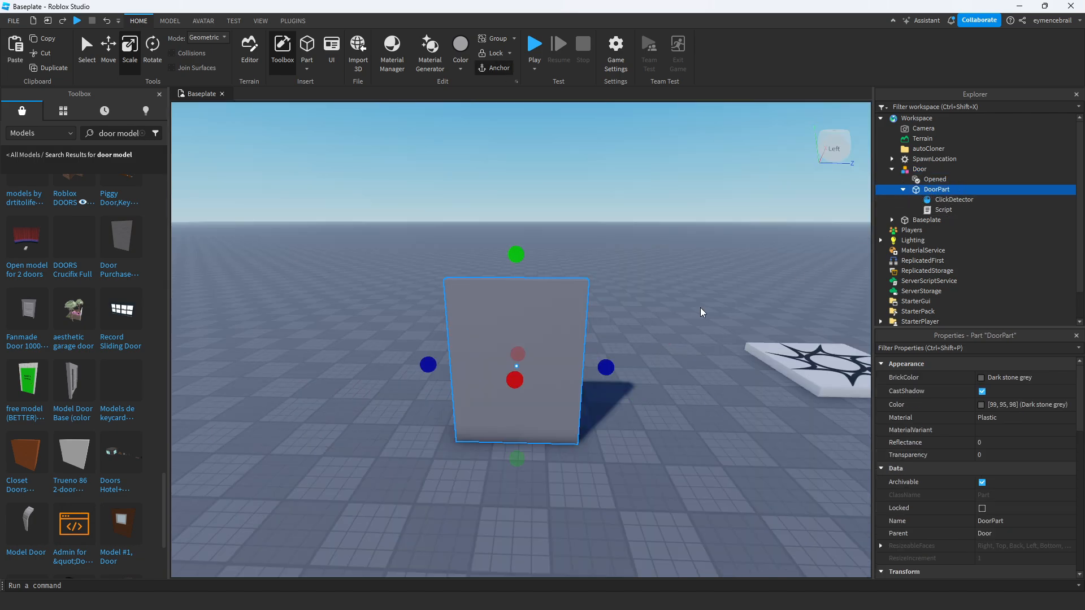
{"action": "left_click", "coordinate": [937, 220]}
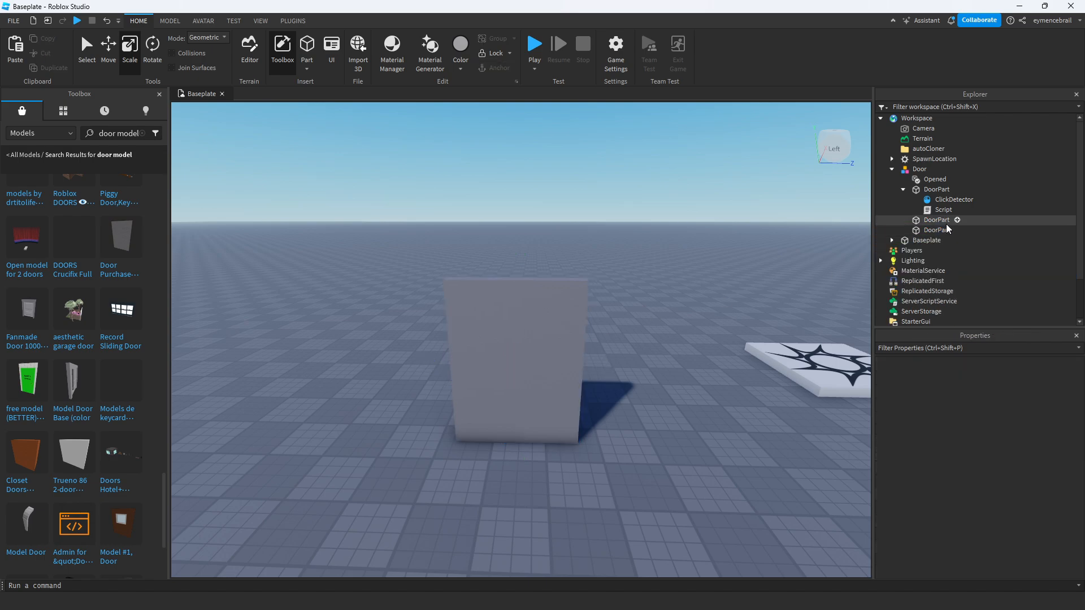
Rename the first copy DoorOpen and rotate it to an open angle
{"action": "left_click", "coordinate": [937, 221]}
{"action": "type", "text": "Op"}
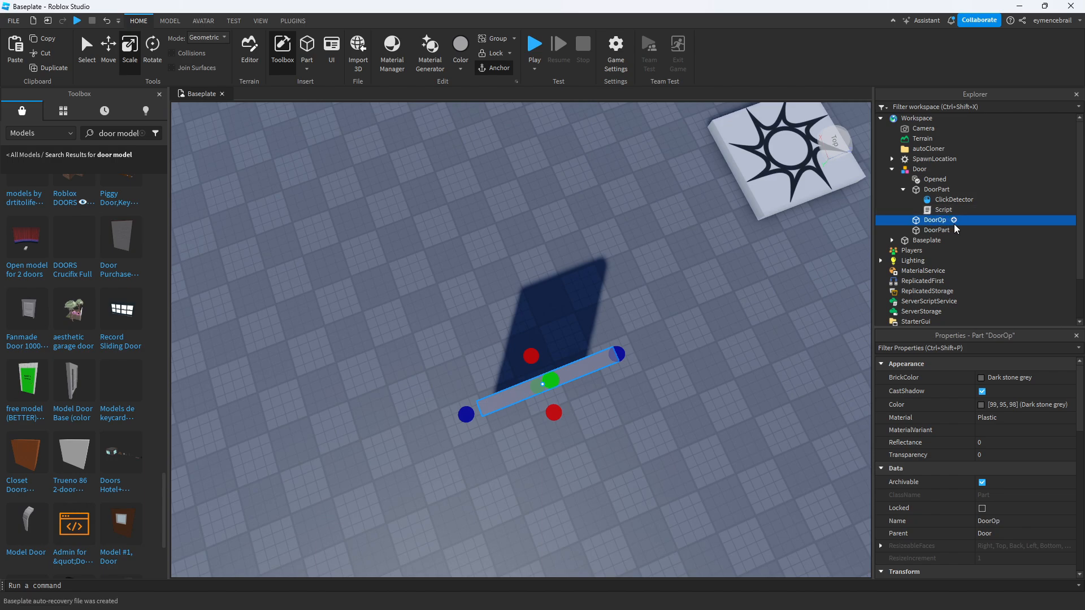
{"action": "double_click", "coordinate": [935, 221]}
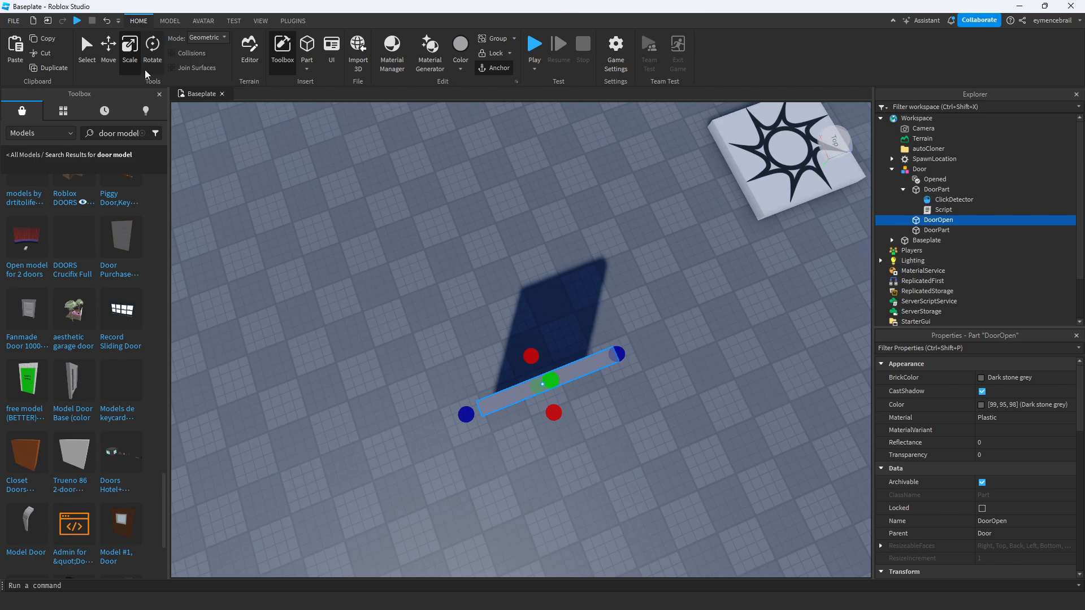
{"action": "left_click", "coordinate": [152, 49]}
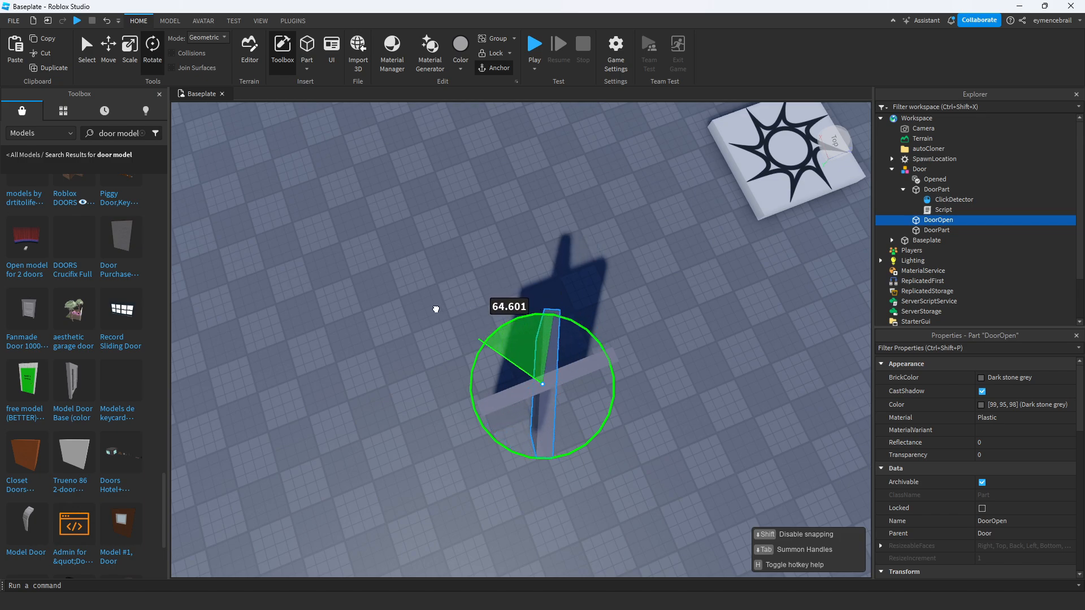
{"action": "left_click", "coordinate": [109, 47]}
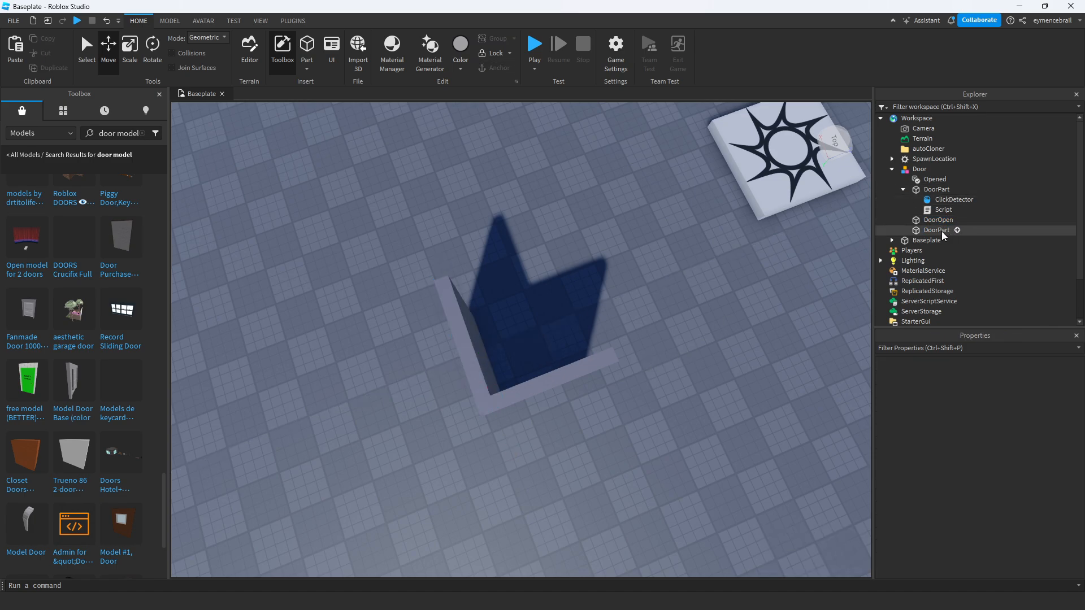
Rename the second copy DoorClose
{"action": "left_click", "coordinate": [936, 229]}
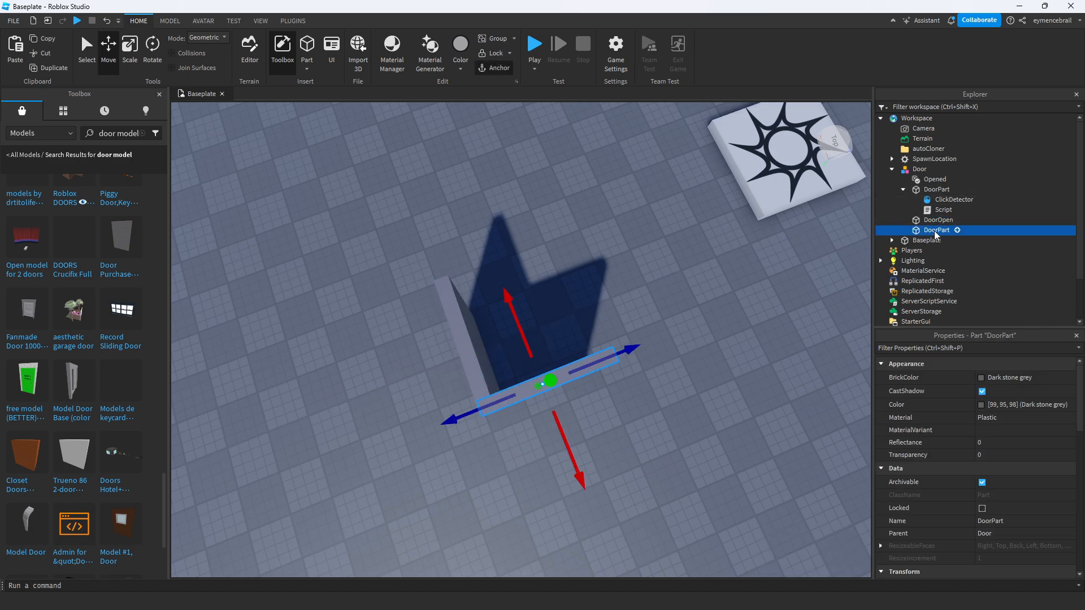
{"action": "double_click", "coordinate": [936, 231]}
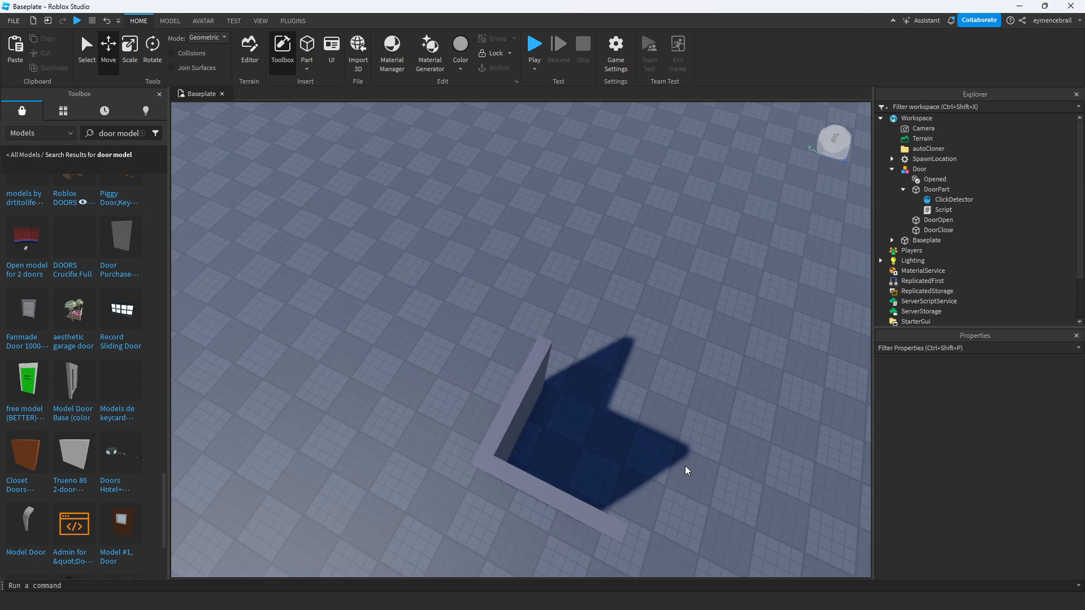
Set DoorOpen and DoorClose to Transparency 1 with CanCollide adjusted, then start Play
{"action": "left_click", "coordinate": [939, 221]}
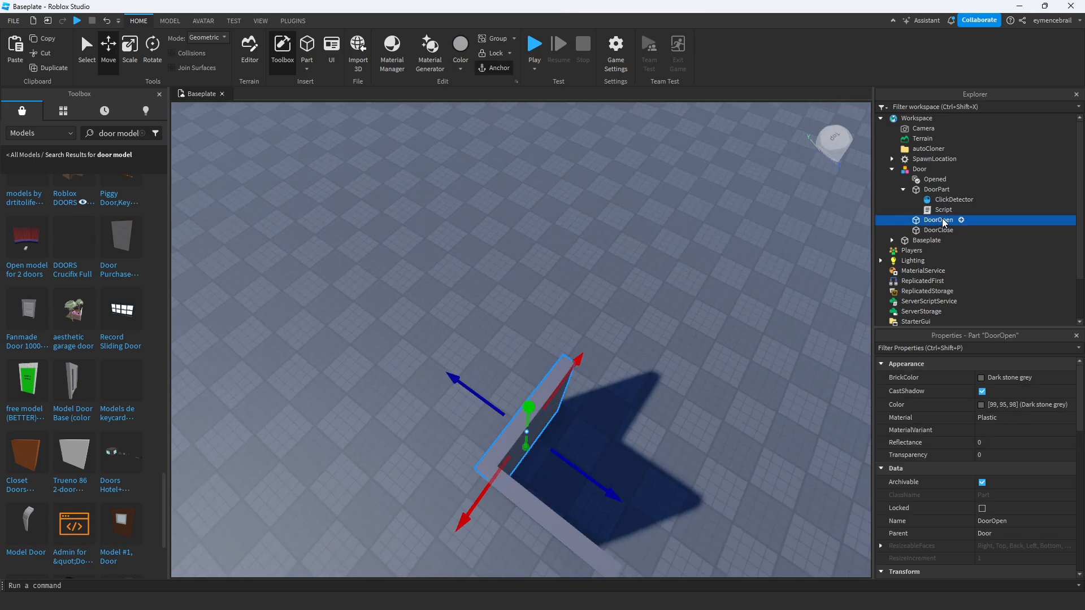
{"action": "left_click", "coordinate": [939, 229]}
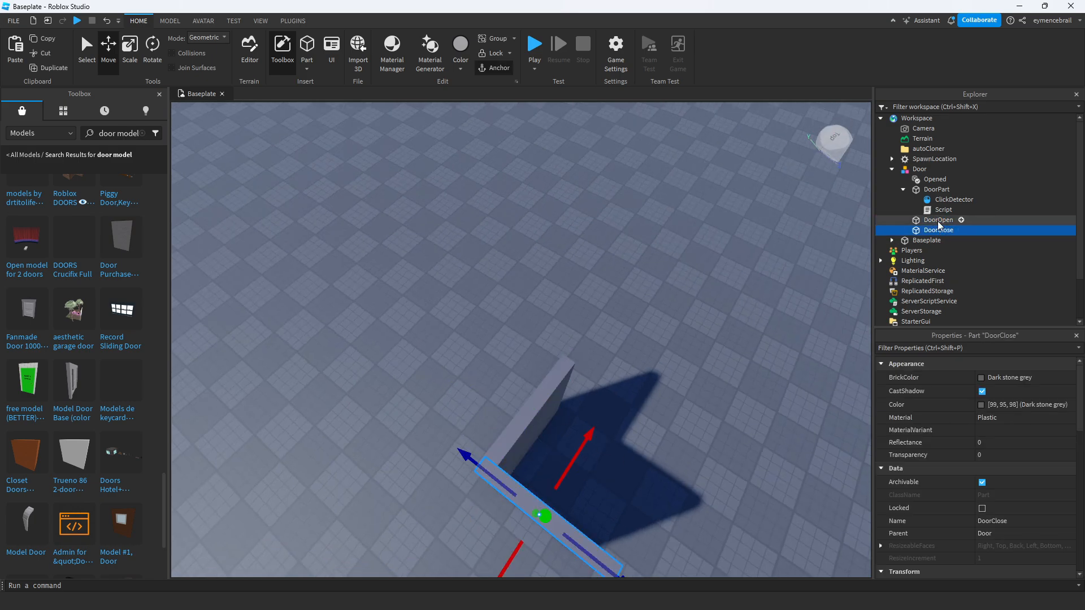
{"action": "left_click", "coordinate": [938, 220]}
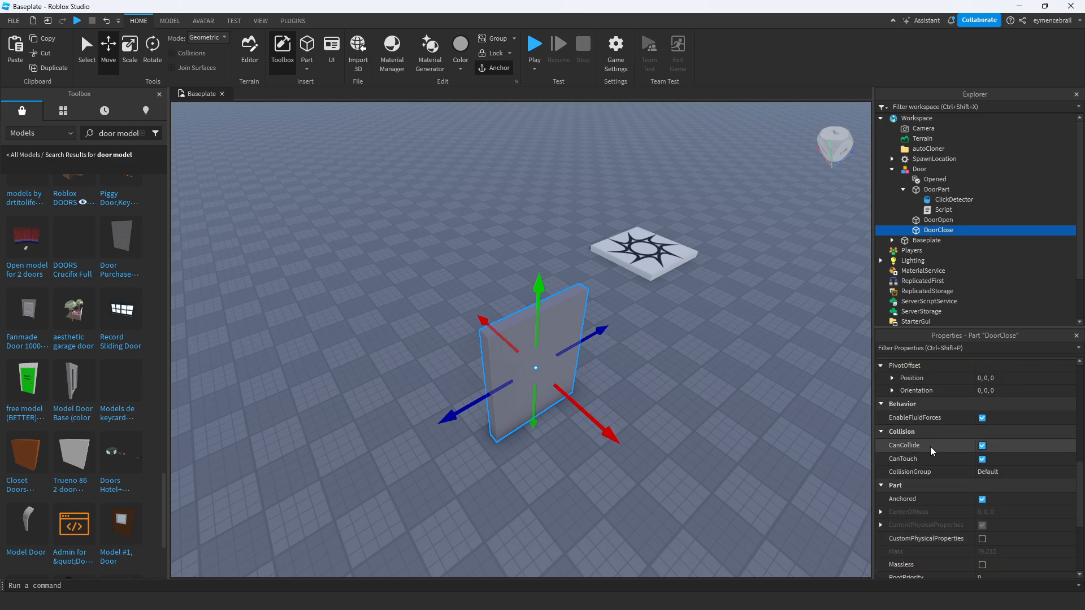
{"action": "left_click", "coordinate": [982, 445]}
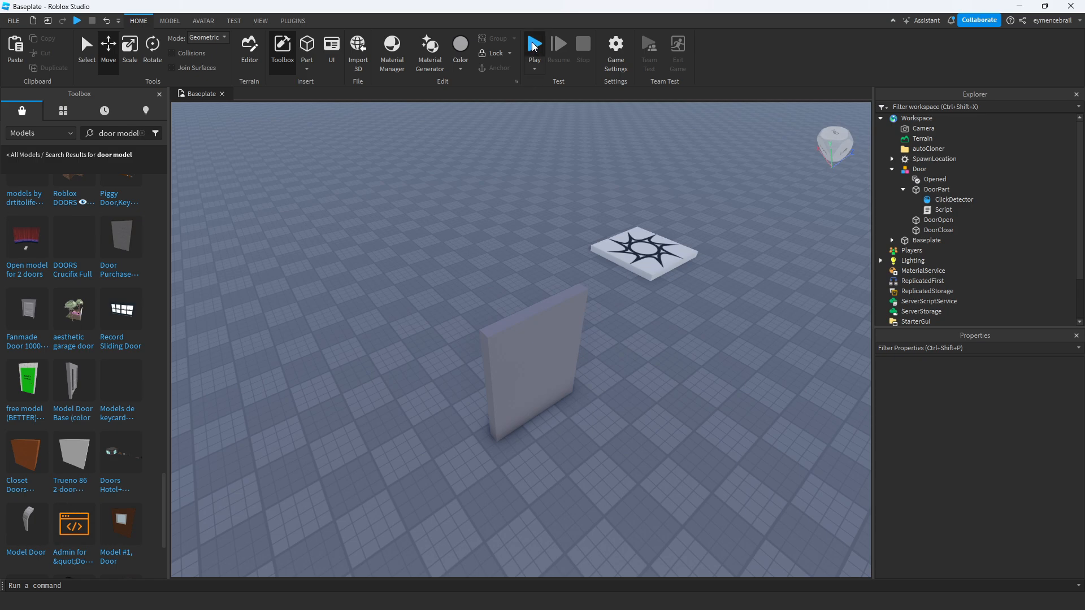
{"action": "left_click", "coordinate": [532, 44]}
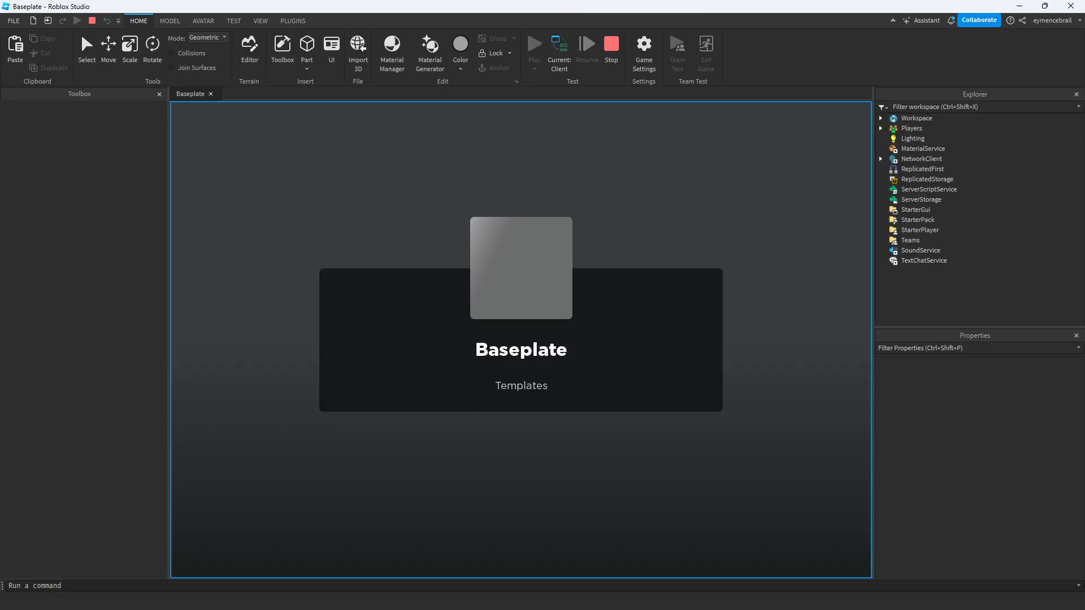
{"action": "left_click", "coordinate": [281, 49]}
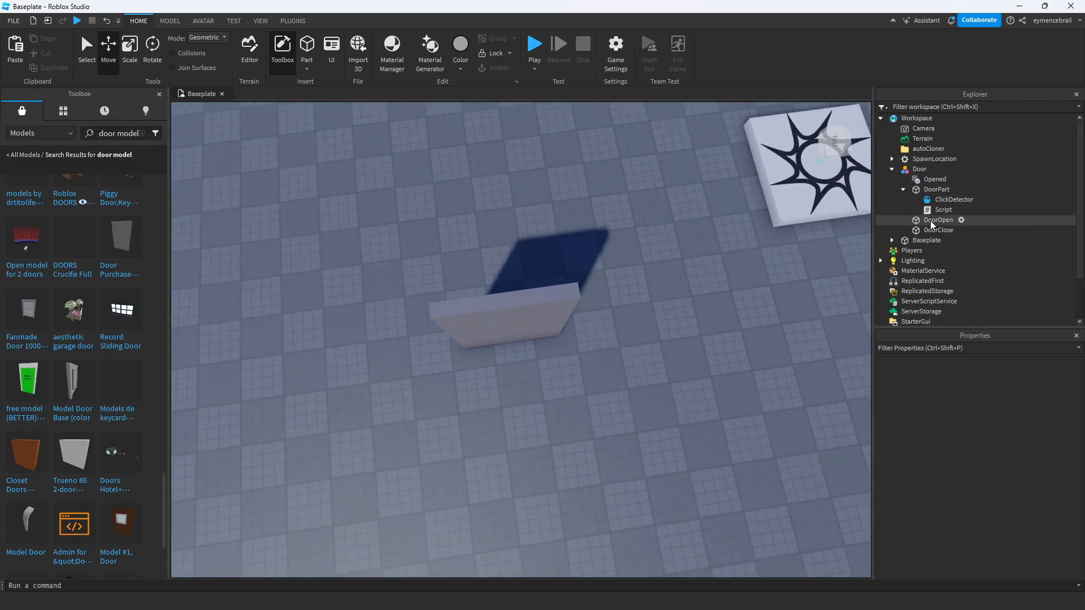
Rotate the DoorOpen slab so its orientation reads 0, 0, 0 and start Play
{"action": "left_click", "coordinate": [938, 219]}
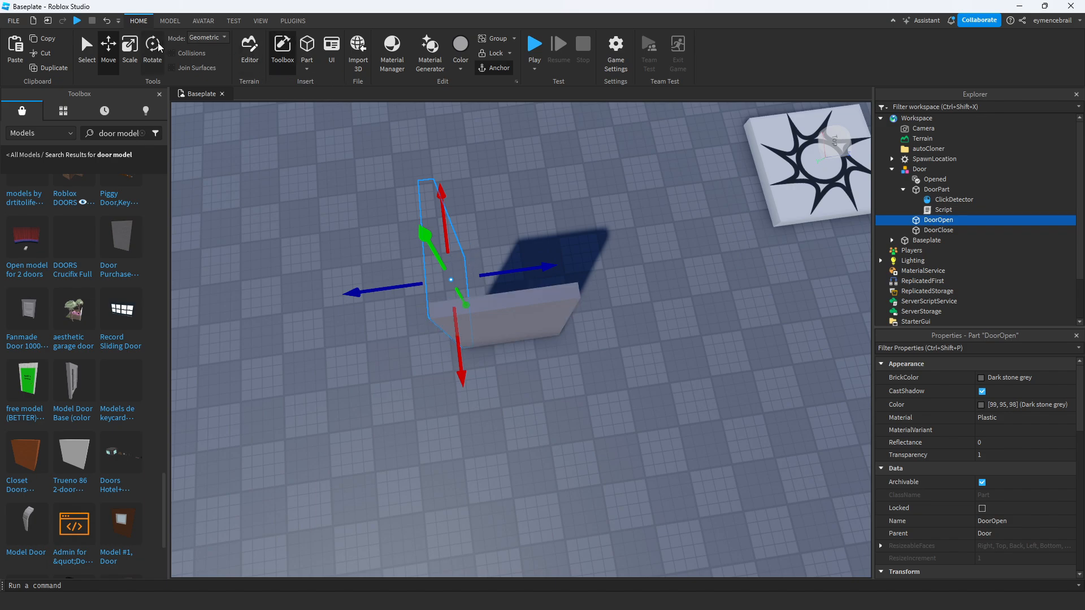
{"action": "left_click", "coordinate": [152, 49]}
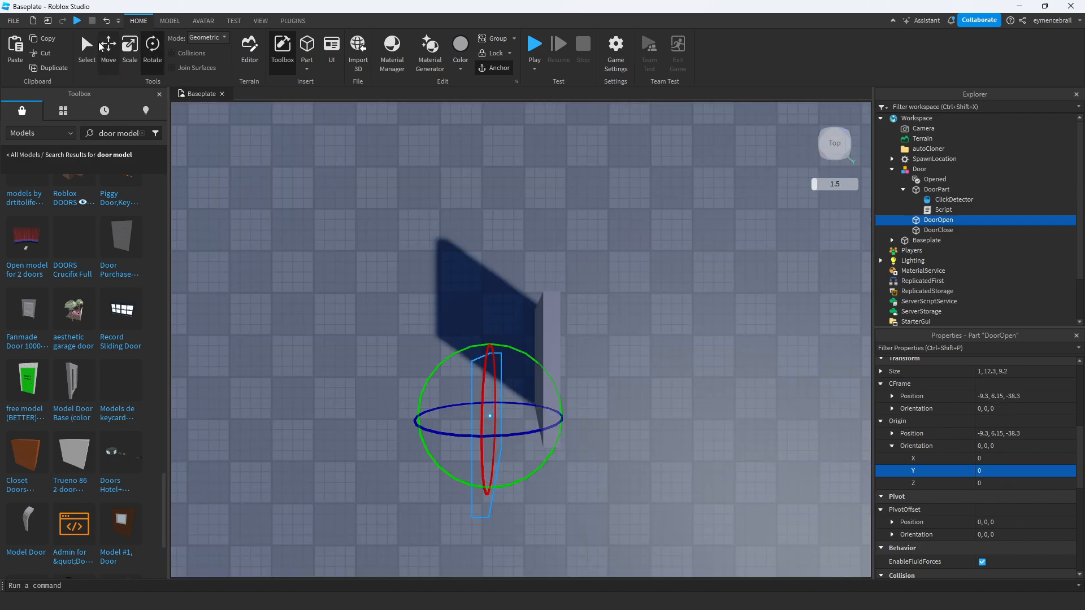
{"action": "left_click_drag", "start_coordinate": [489, 416], "coordinate": [609, 416]}
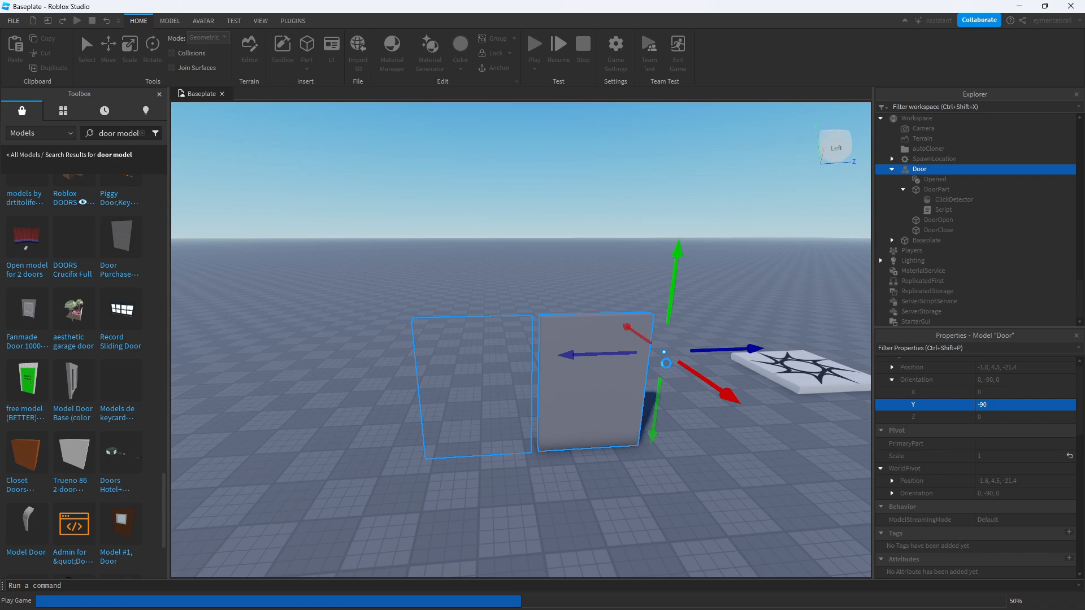
Walk to the grey door in the play test and click it so it swings open
{"action": "left_click", "coordinate": [533, 47]}
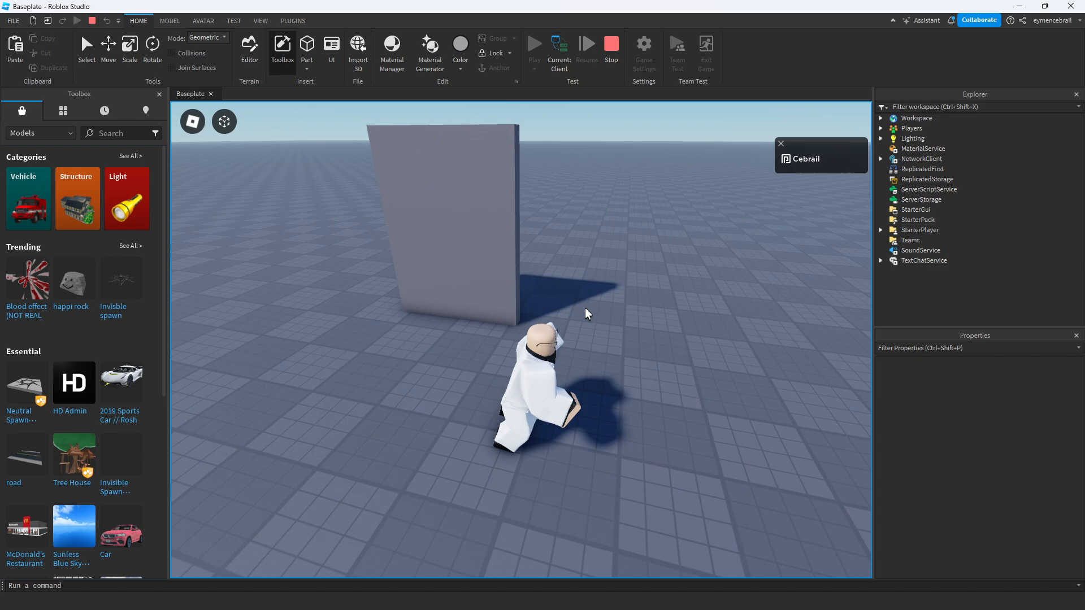
{"action": "left_click", "coordinate": [610, 43]}
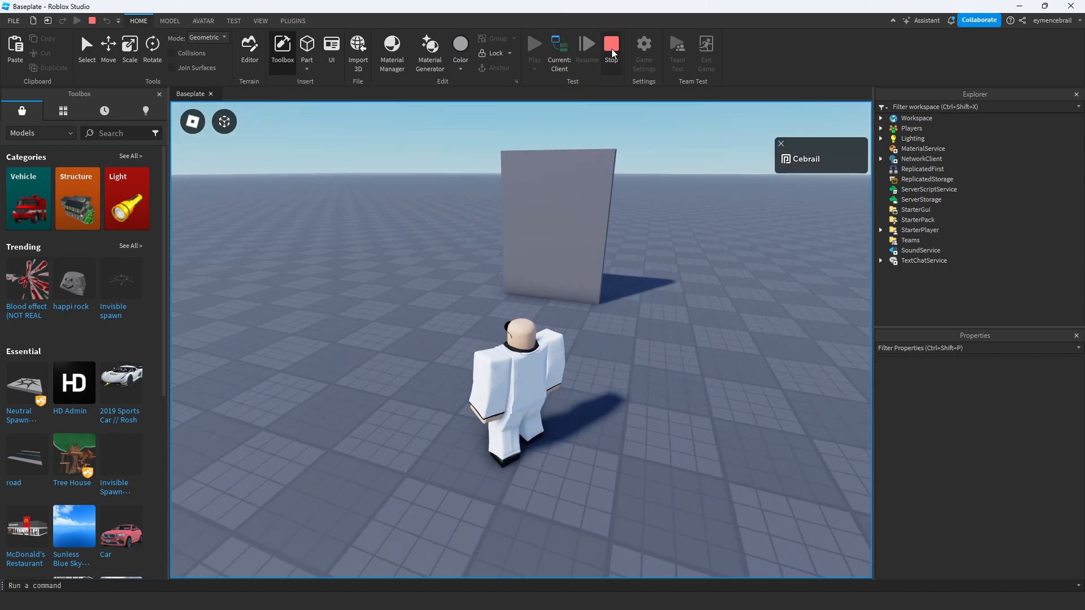